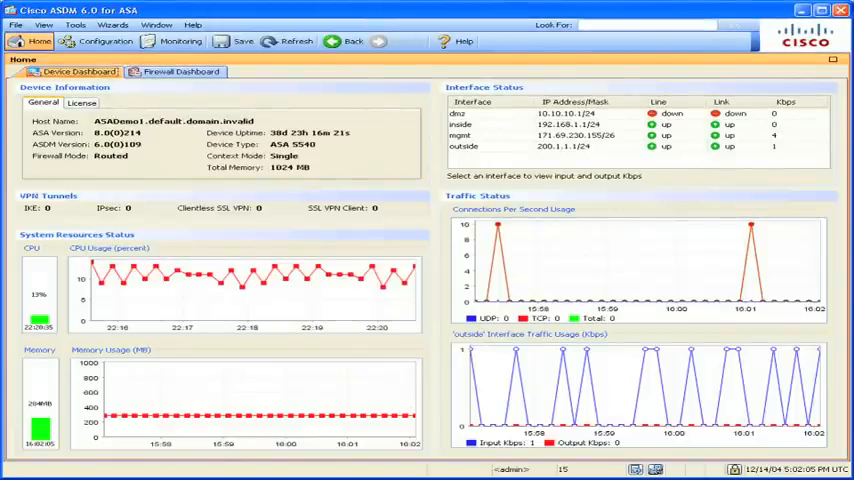
Launch the Startup Wizard from the Wizards menu, starting from the existing configuration
{"action": "left_click", "coordinate": [283, 72]}
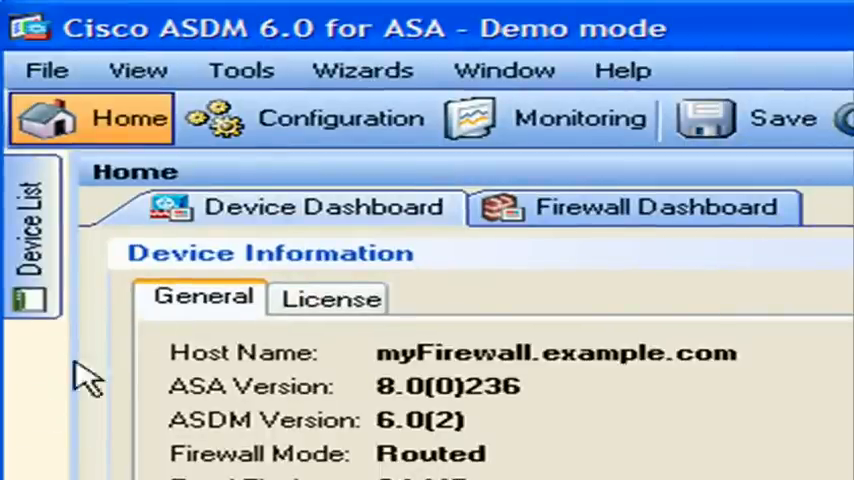
{"action": "left_click", "coordinate": [362, 70]}
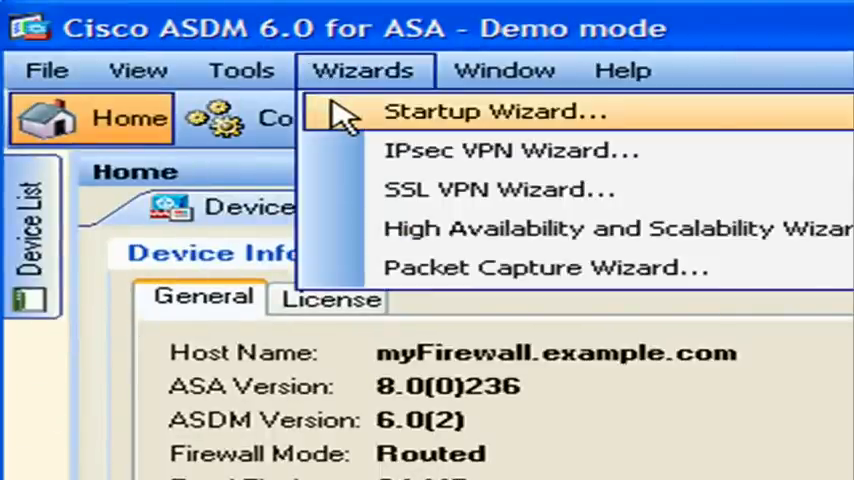
{"action": "left_click", "coordinate": [490, 111]}
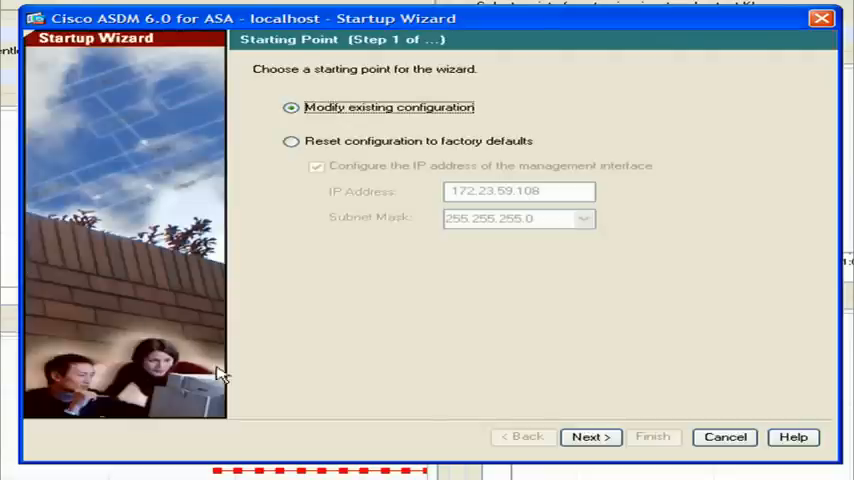
Keep the existing configuration, host/domain, outside interface and interface list settings unchanged
{"action": "left_click", "coordinate": [590, 437]}
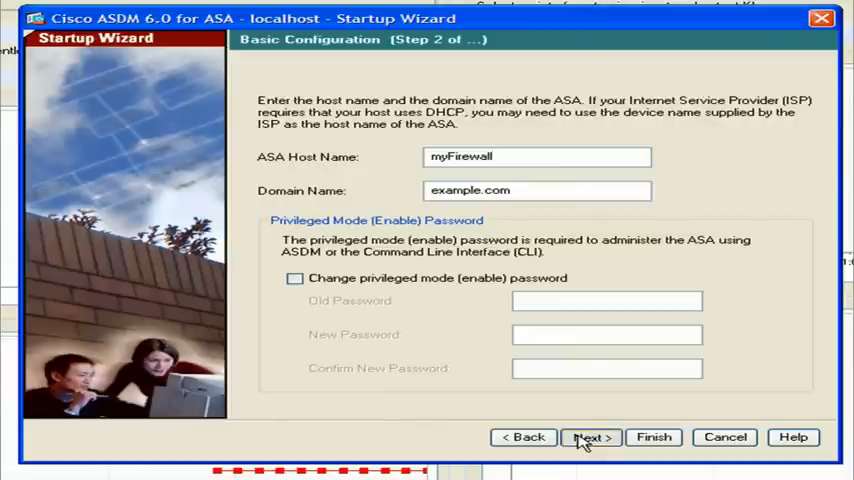
{"action": "left_click", "coordinate": [590, 437]}
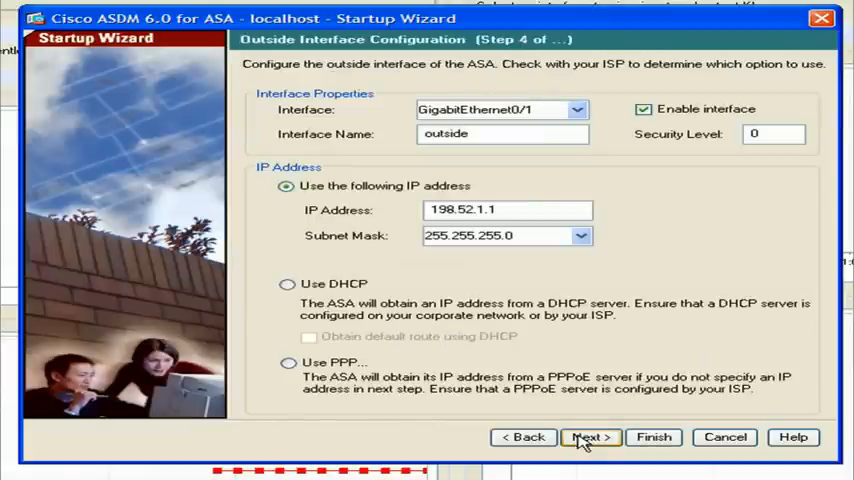
{"action": "left_click", "coordinate": [590, 437]}
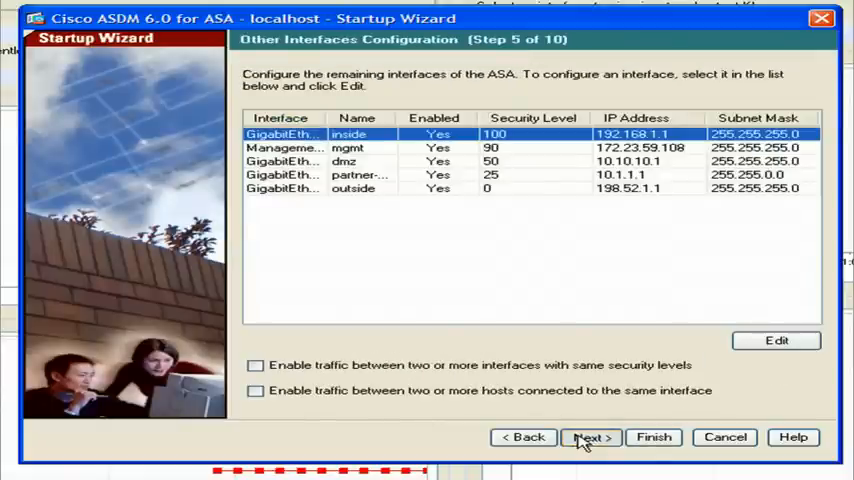
{"action": "left_click", "coordinate": [590, 437]}
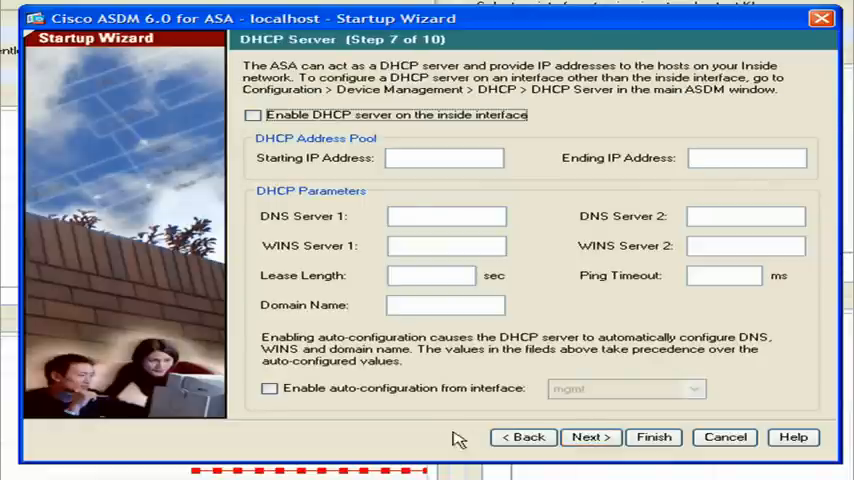
Enable DHCP auto-configuration from the mgmt interface, finish the wizard, and show the Configuration view
{"action": "left_click", "coordinate": [268, 388]}
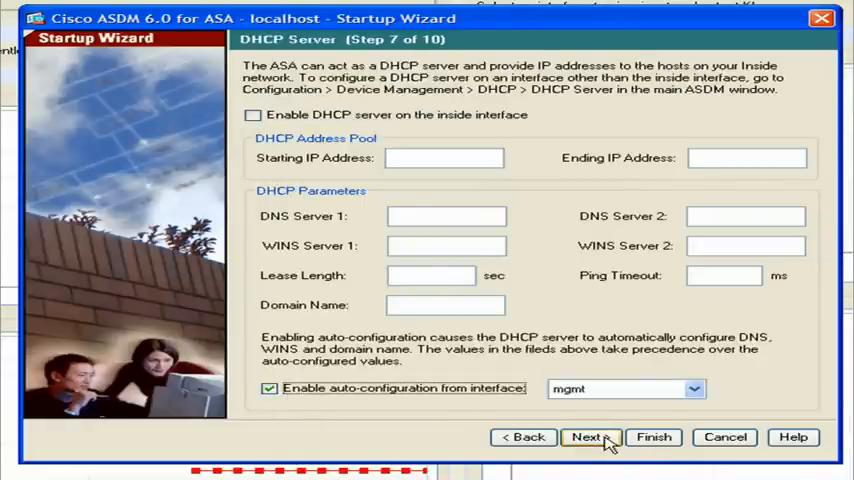
{"action": "left_click", "coordinate": [590, 437]}
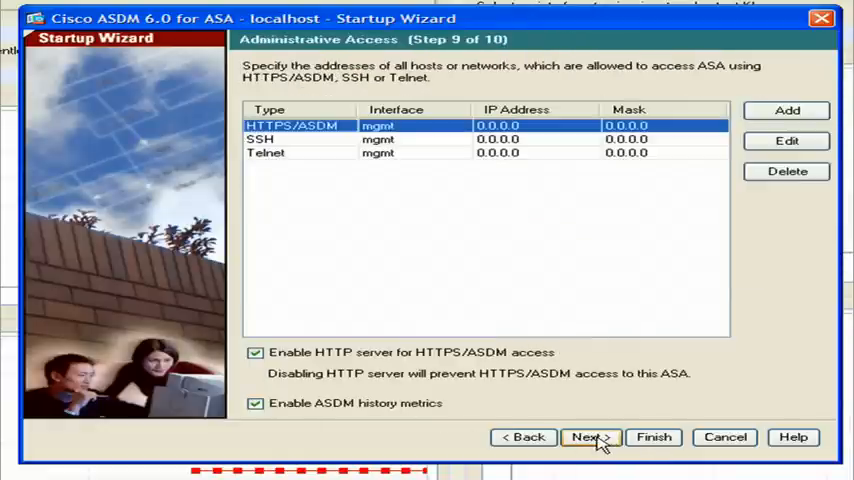
{"action": "left_click", "coordinate": [654, 437]}
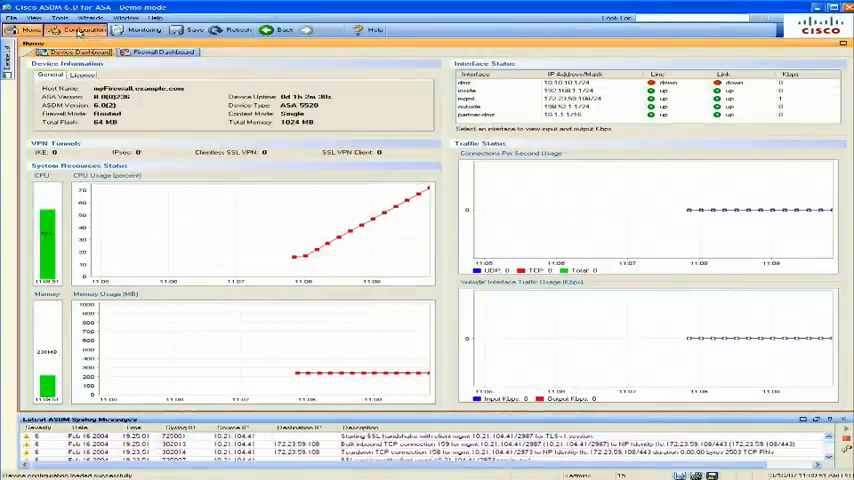
{"action": "left_click", "coordinate": [78, 29]}
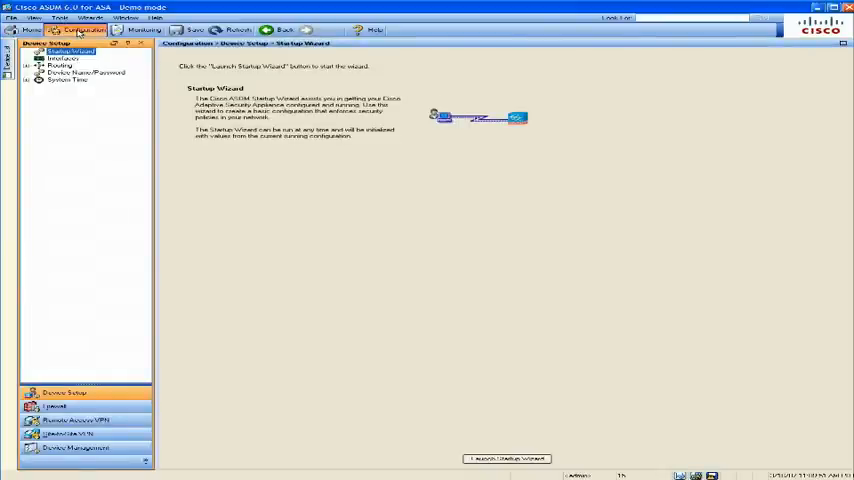